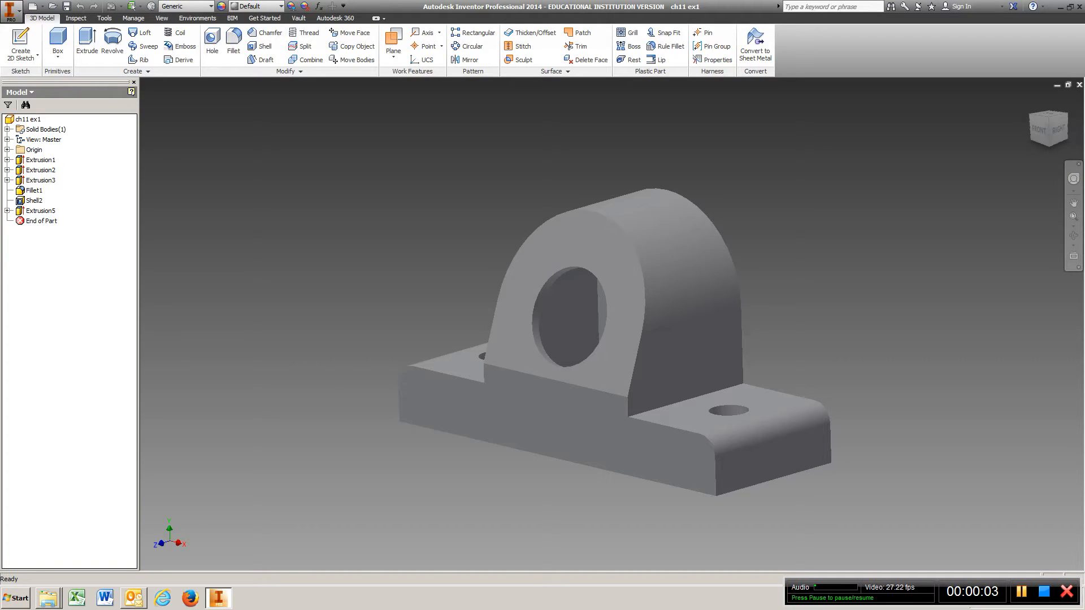
# Expand Extrusion1 in the Model browser to reveal Sketch1
pyautogui.click(6, 150)
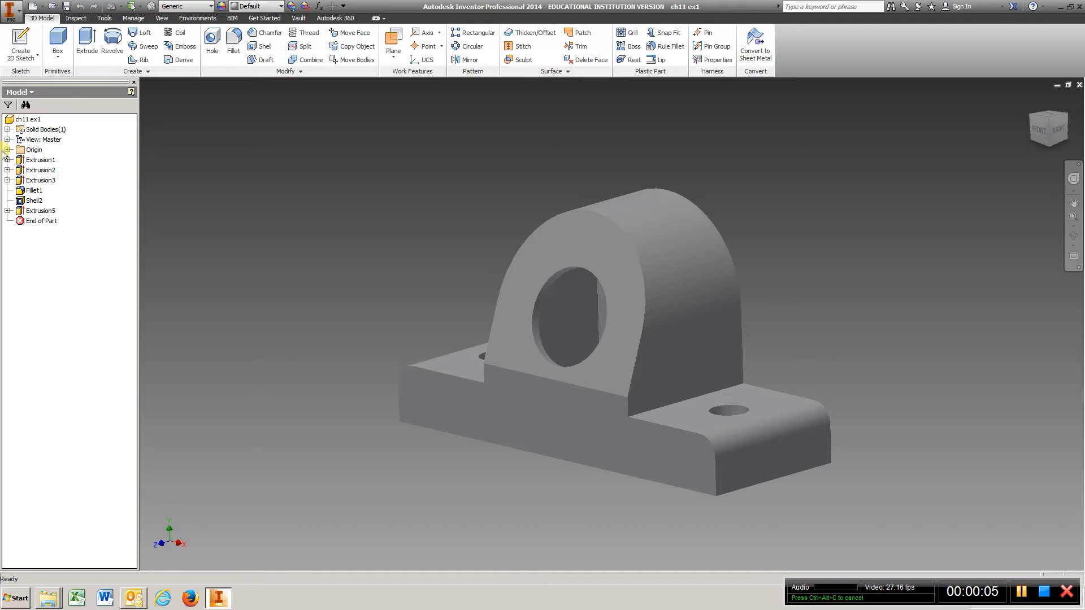
pyautogui.click(48, 170)
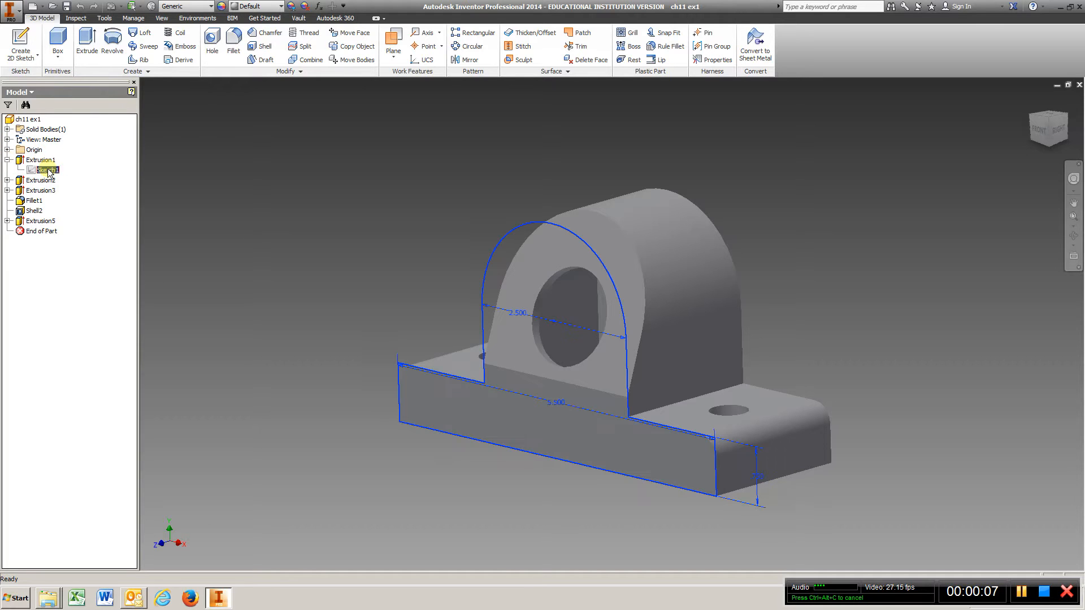
# Edit Sketch1, drag the 5.500 width below the profile, add a 1.750 height and finish the sketch
pyautogui.doubleClick(47, 170)
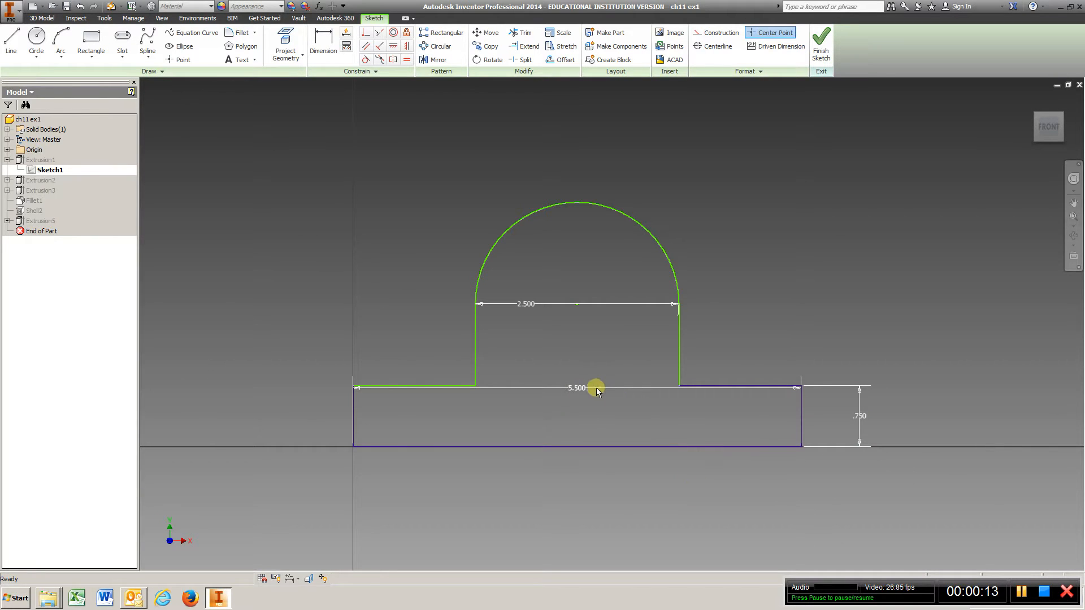
pyautogui.rightClick(596, 388)
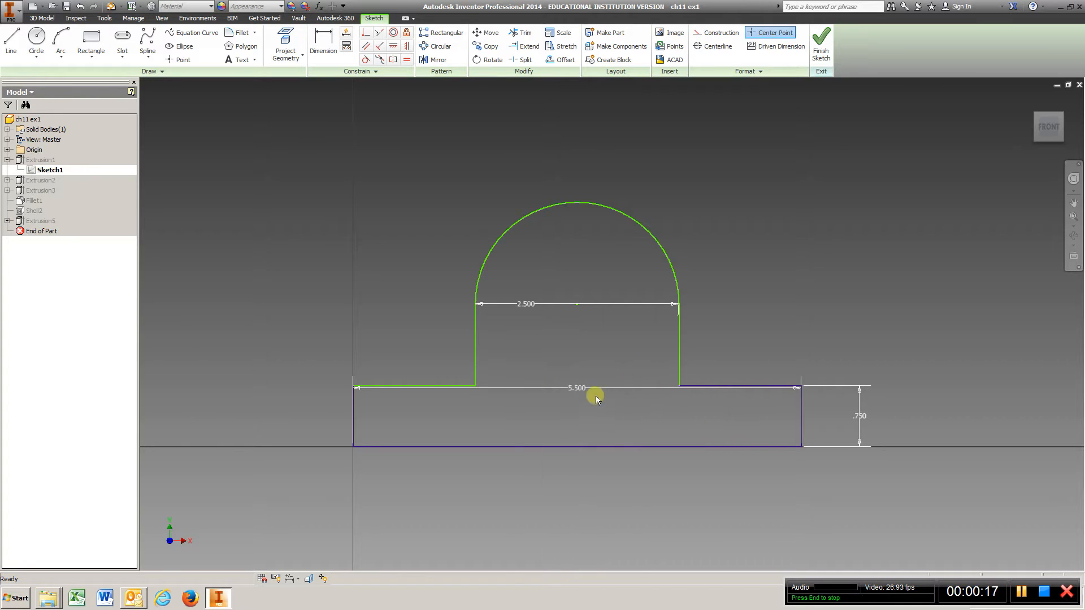
pyautogui.moveTo(578, 388); pyautogui.dragTo(581, 482)
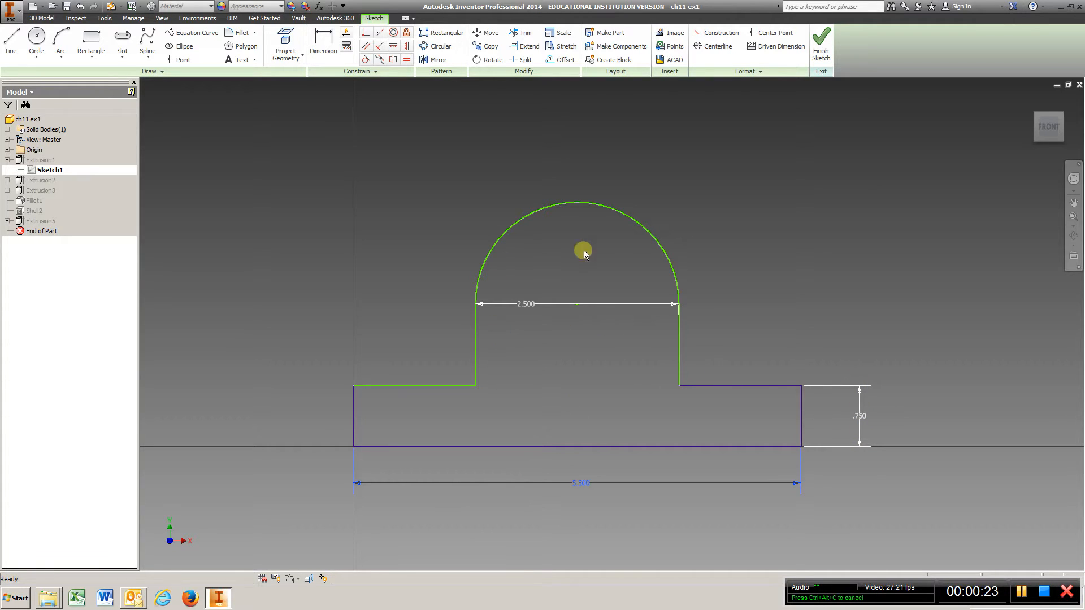
pyautogui.moveTo(610, 268)
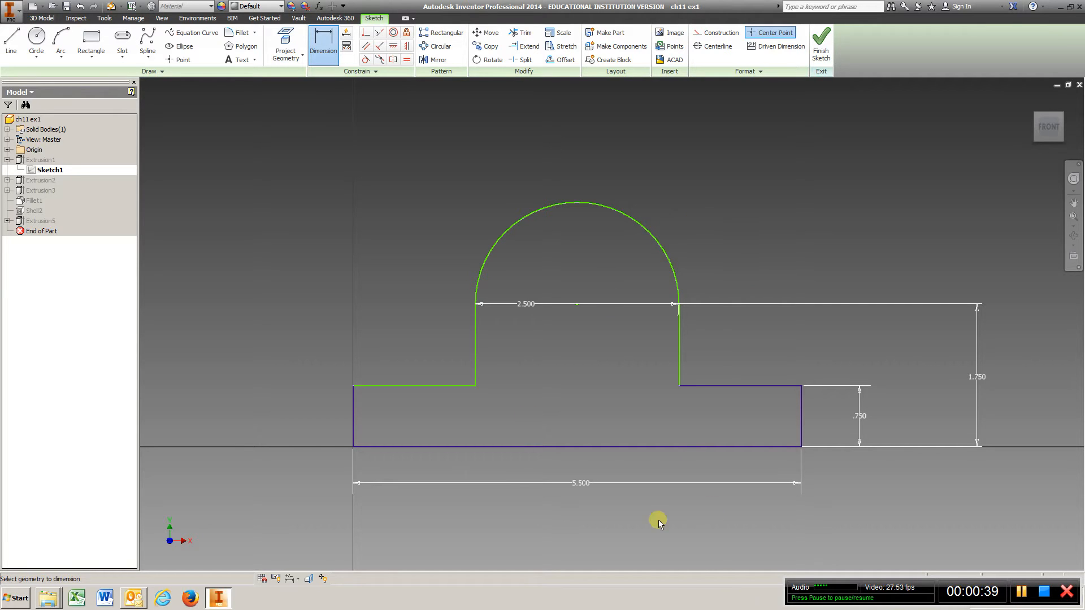
pyautogui.click(821, 42)
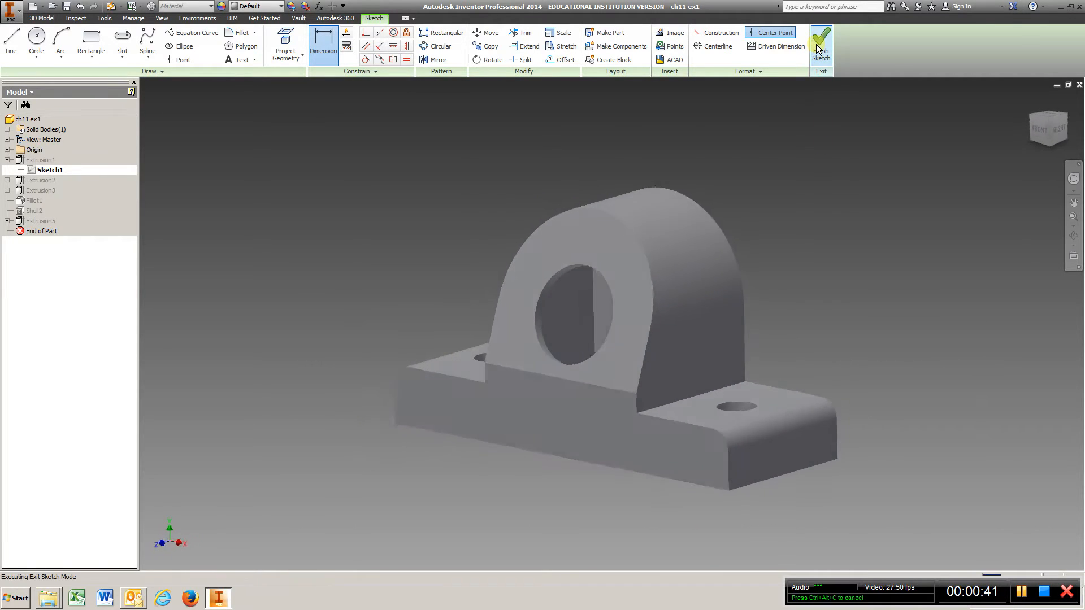
pyautogui.click(820, 41)
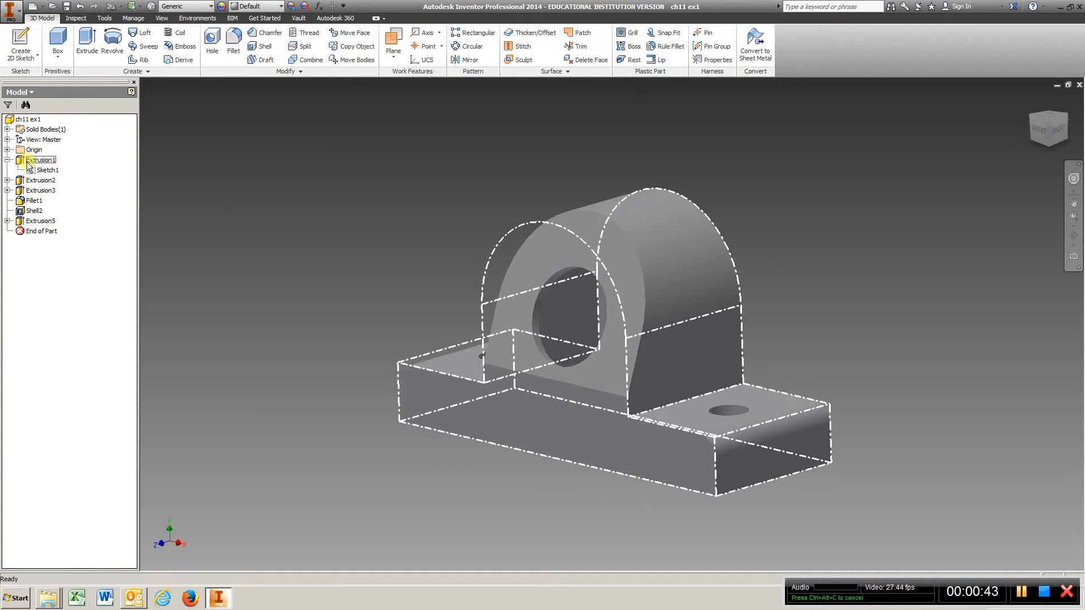
pyautogui.rightClick(41, 160)
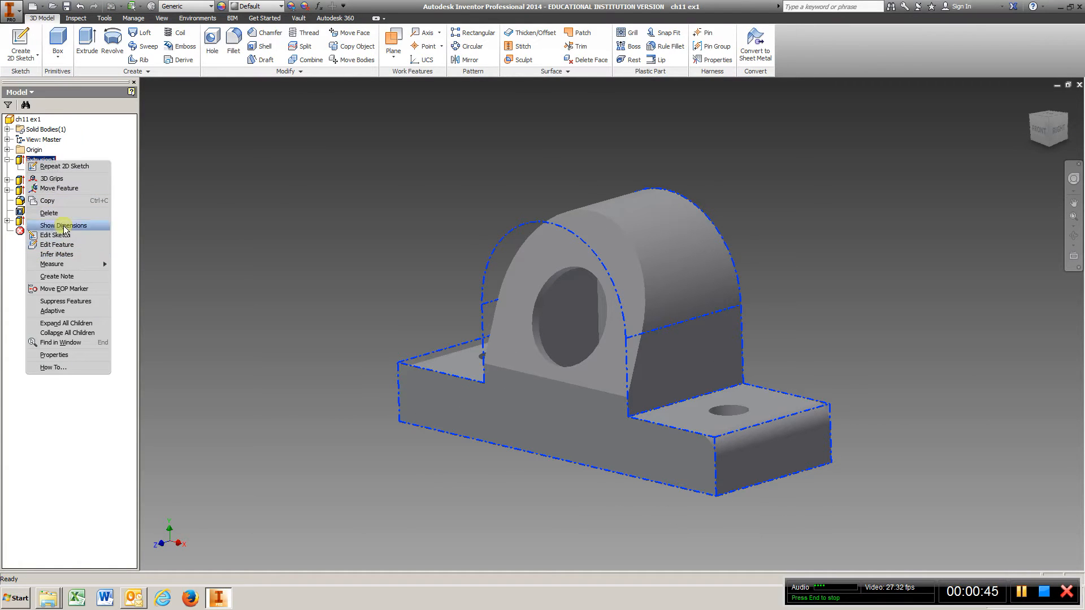
pyautogui.moveTo(57, 245)
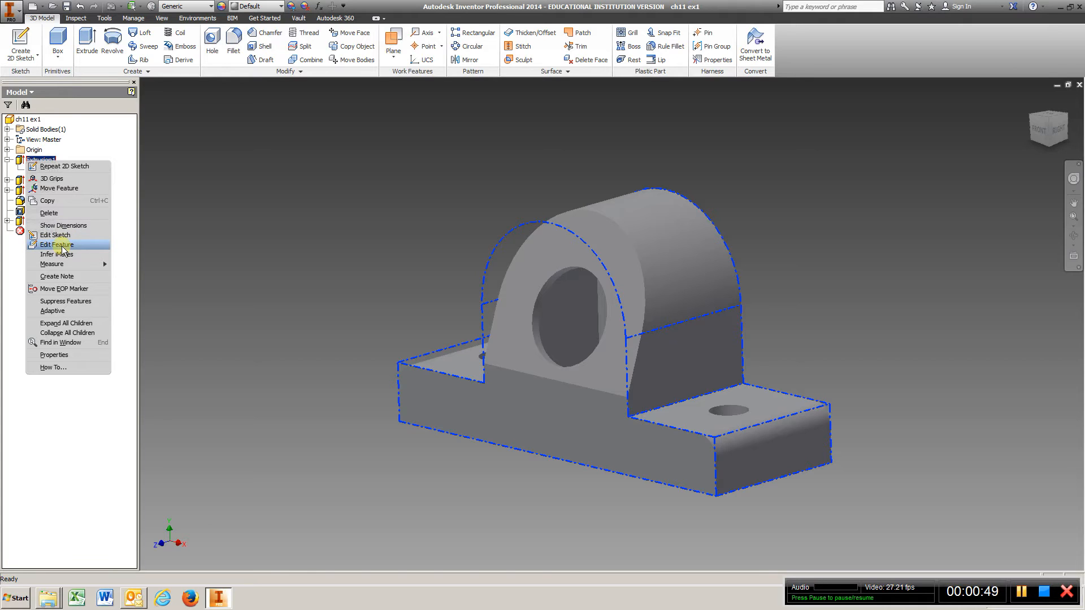
pyautogui.click(55, 244)
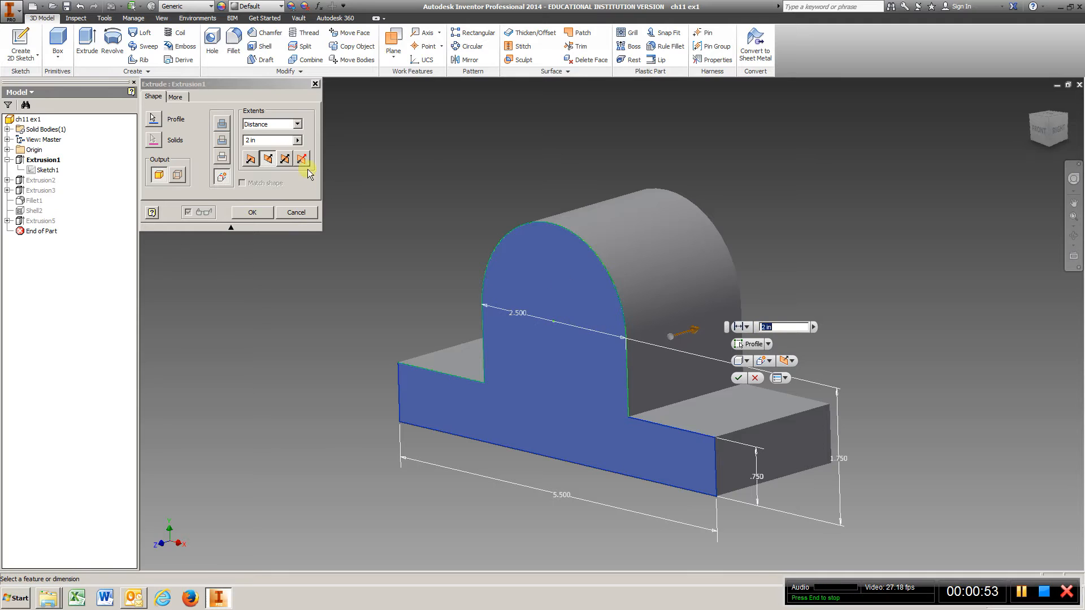
pyautogui.click(251, 159)
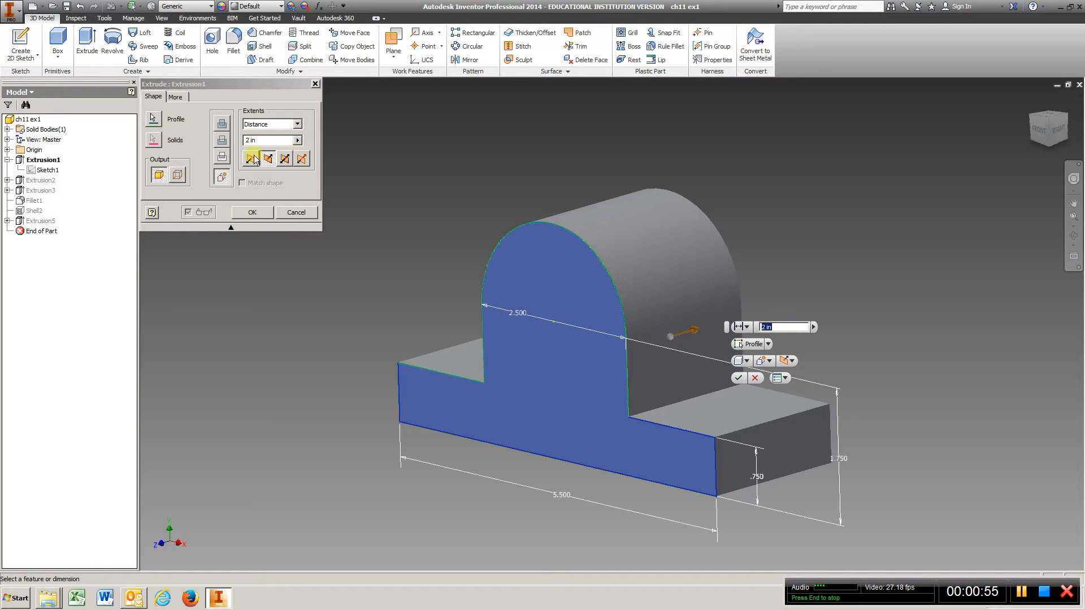
pyautogui.click(269, 140)
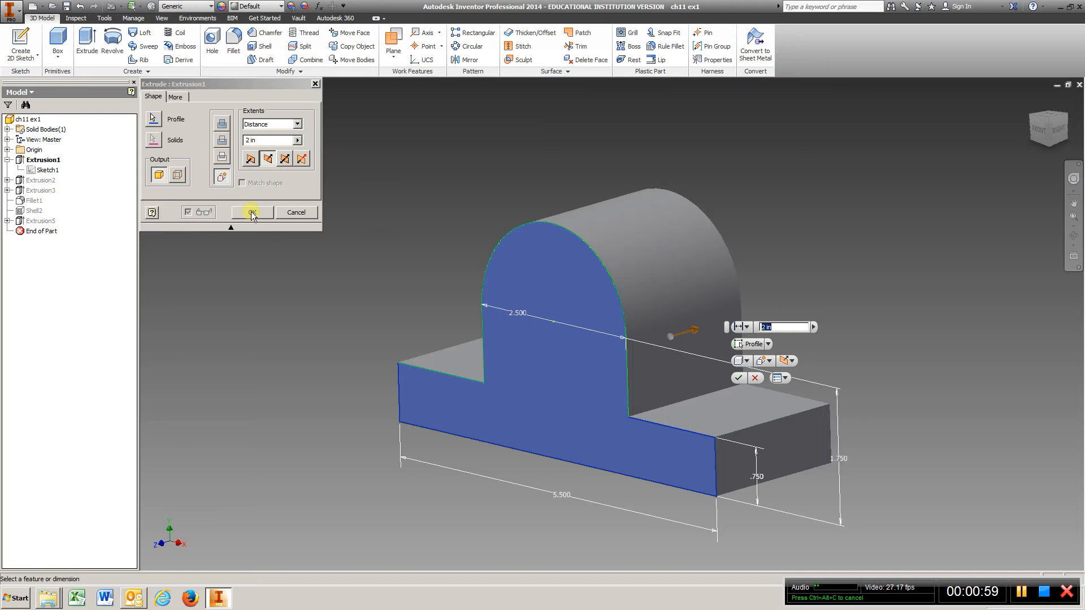
pyautogui.click(251, 212)
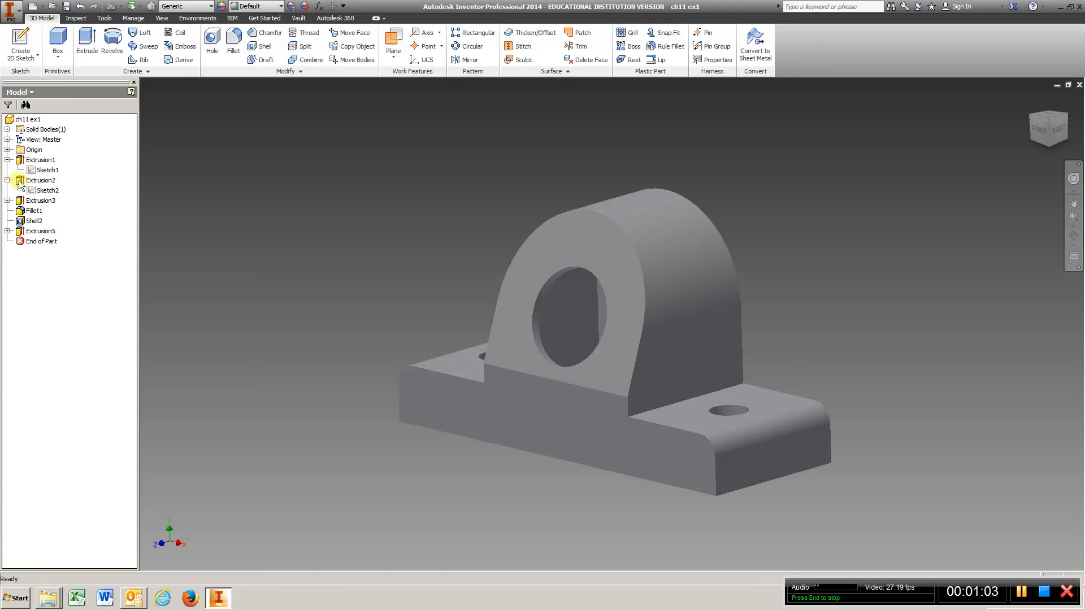
# Edit Sketch2 and add a 1.000 dimension locating the 70° line's start above the bottom, then finish
pyautogui.rightClick(46, 190)
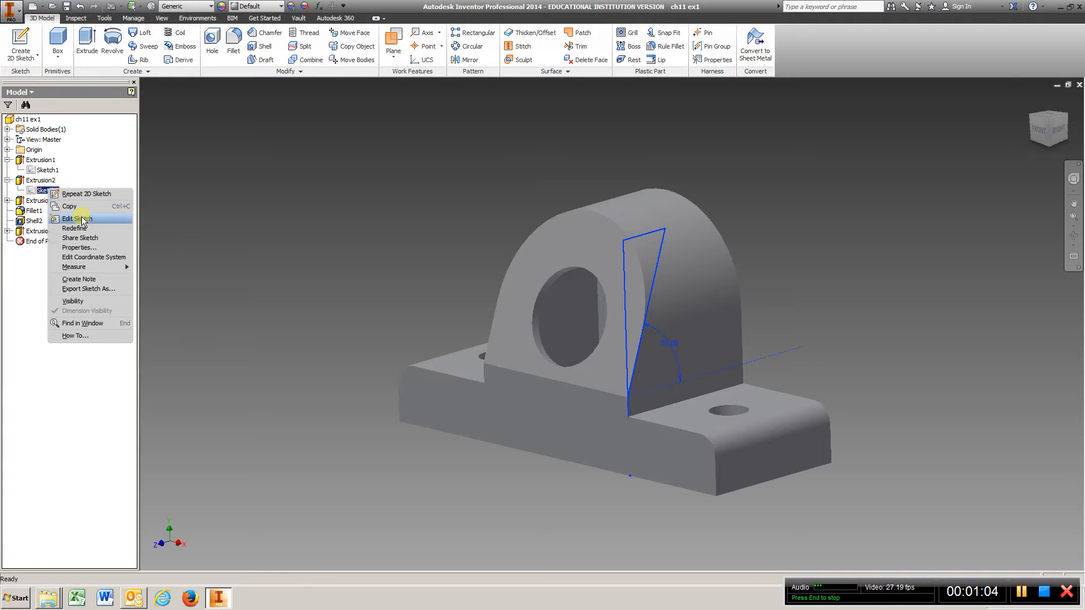
pyautogui.click(76, 218)
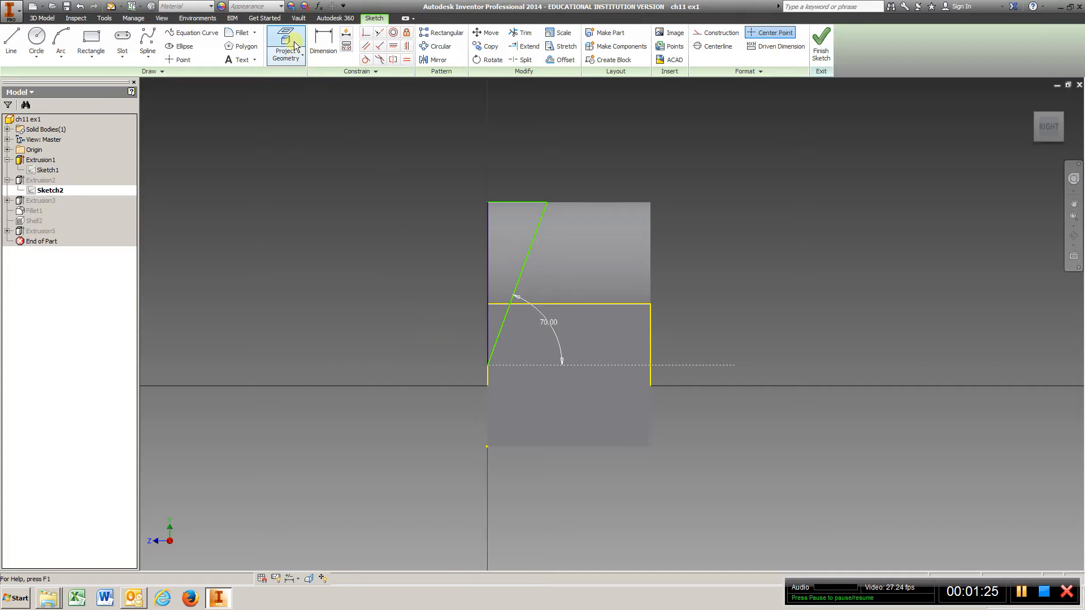
pyautogui.click(322, 46)
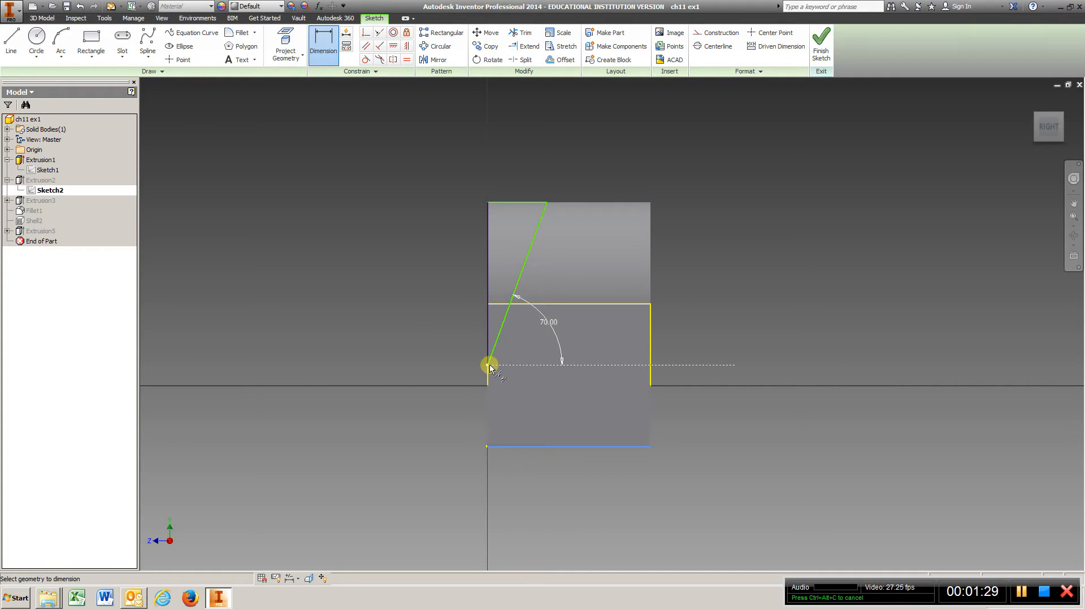
pyautogui.click(490, 365)
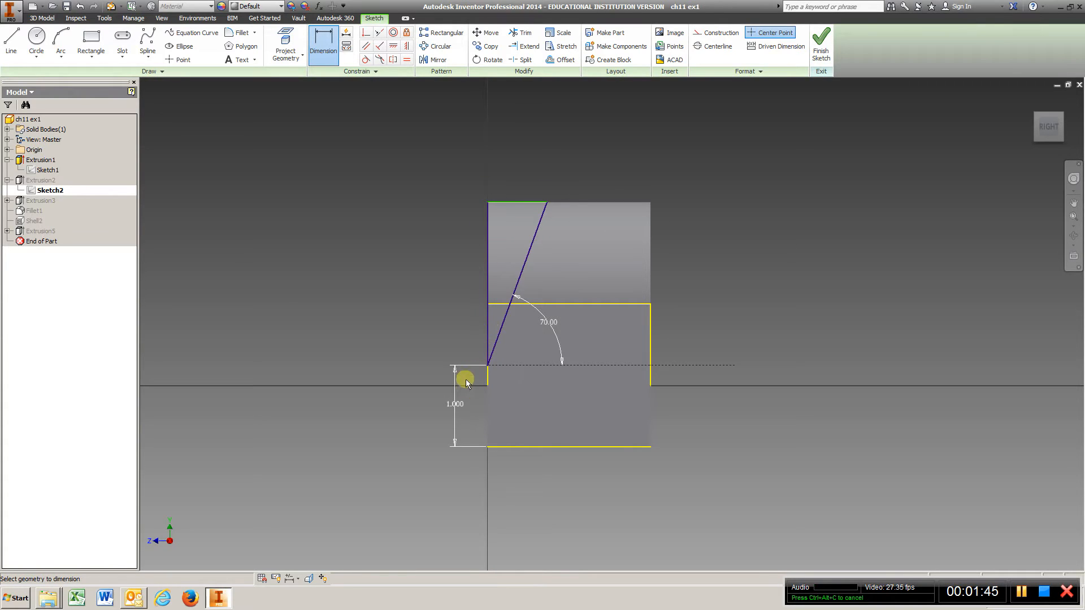
pyautogui.click(821, 42)
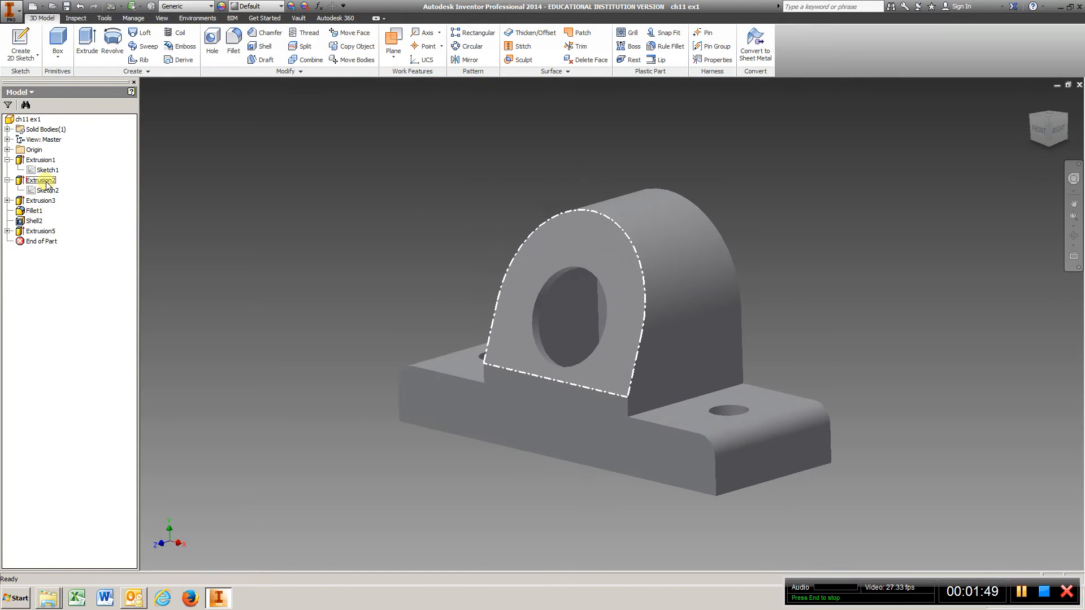
pyautogui.rightClick(40, 181)
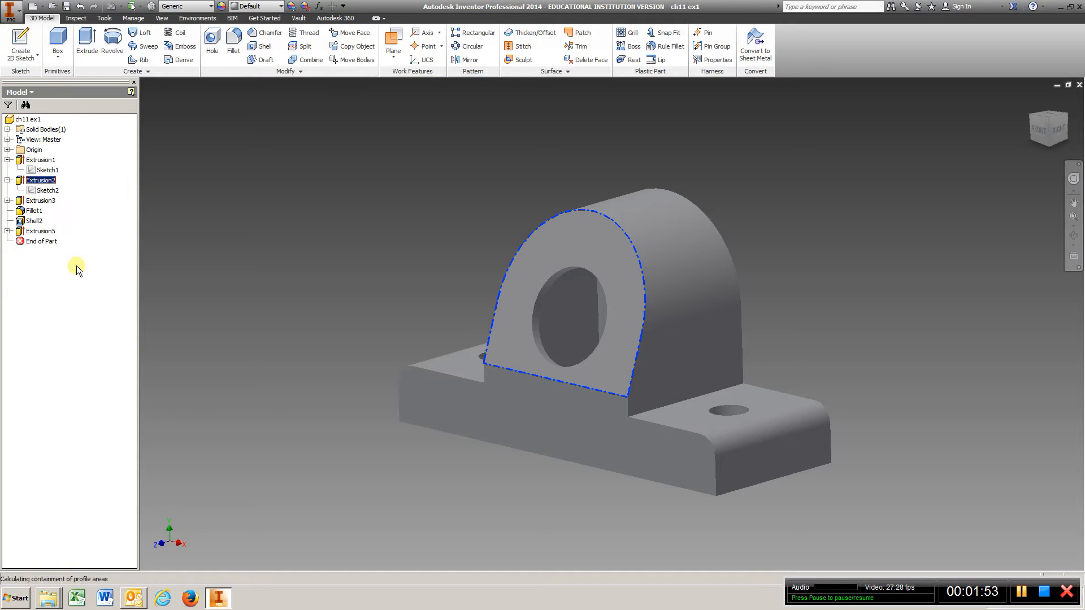
pyautogui.doubleClick(40, 180)
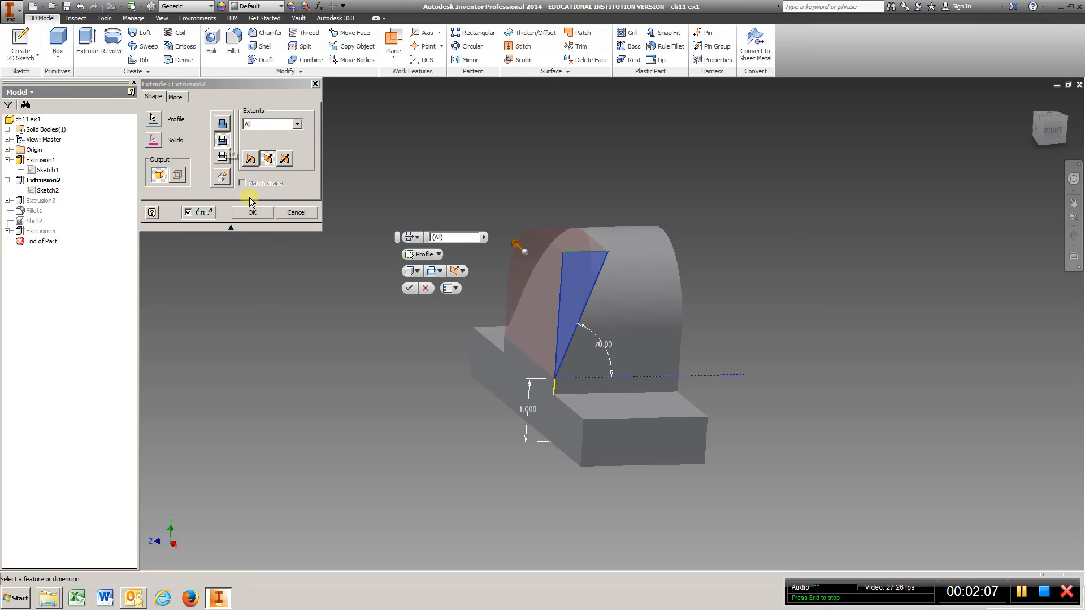
pyautogui.click(251, 213)
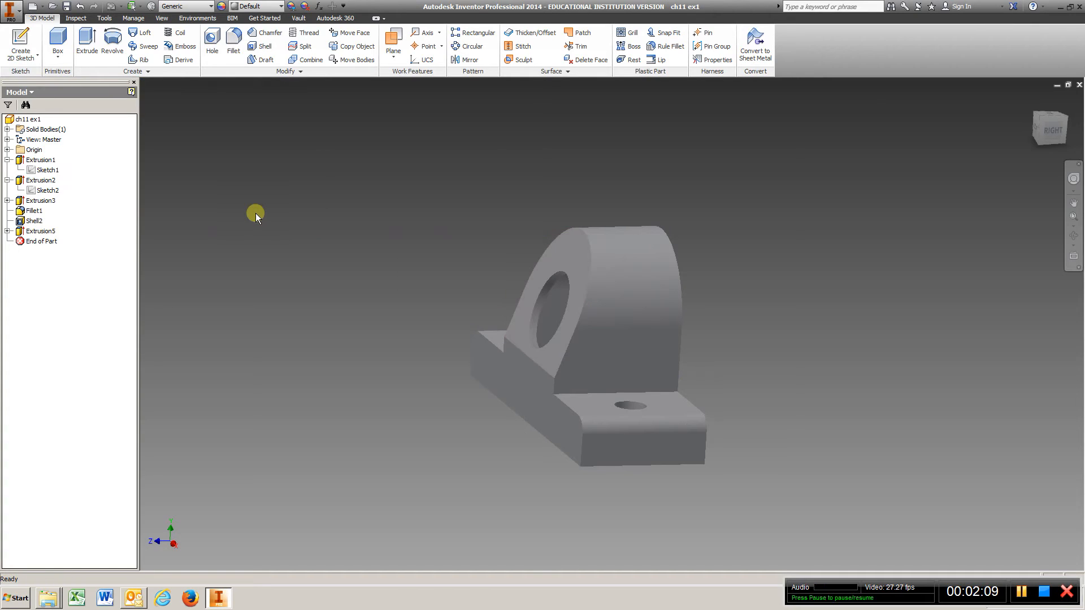
pyautogui.click(40, 200)
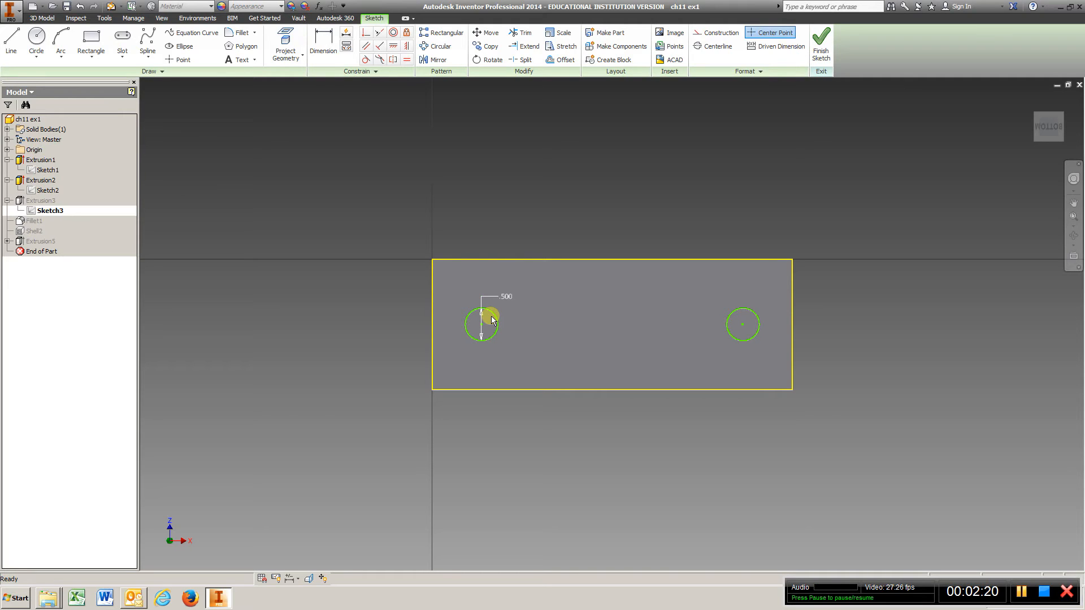
# Add 0.750 and 1.000 distances from the hole circle to the block edges and finish Sketch3
pyautogui.click(322, 42)
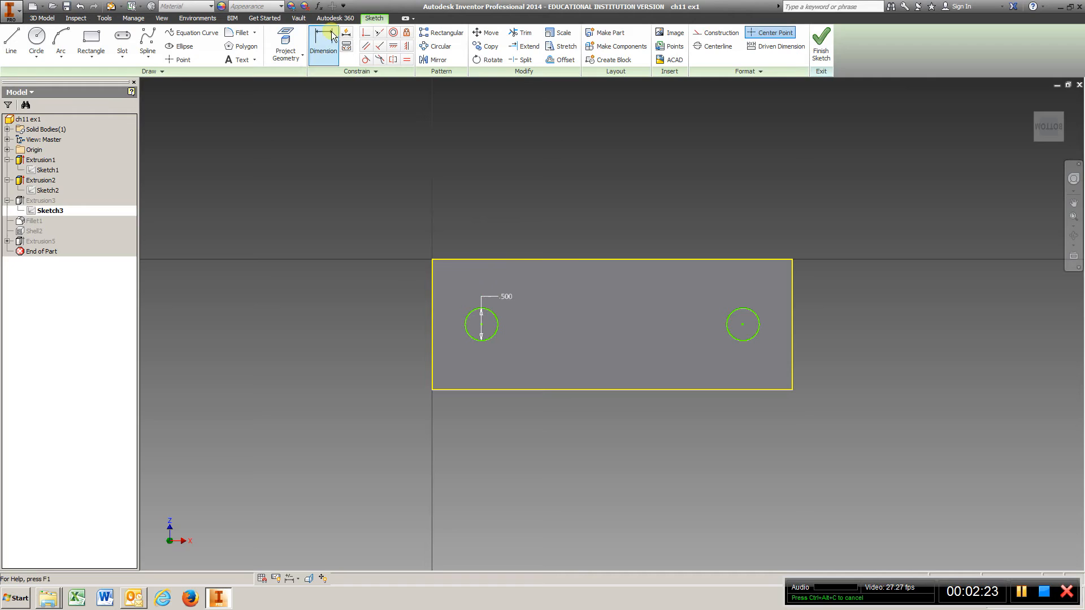
pyautogui.click(322, 45)
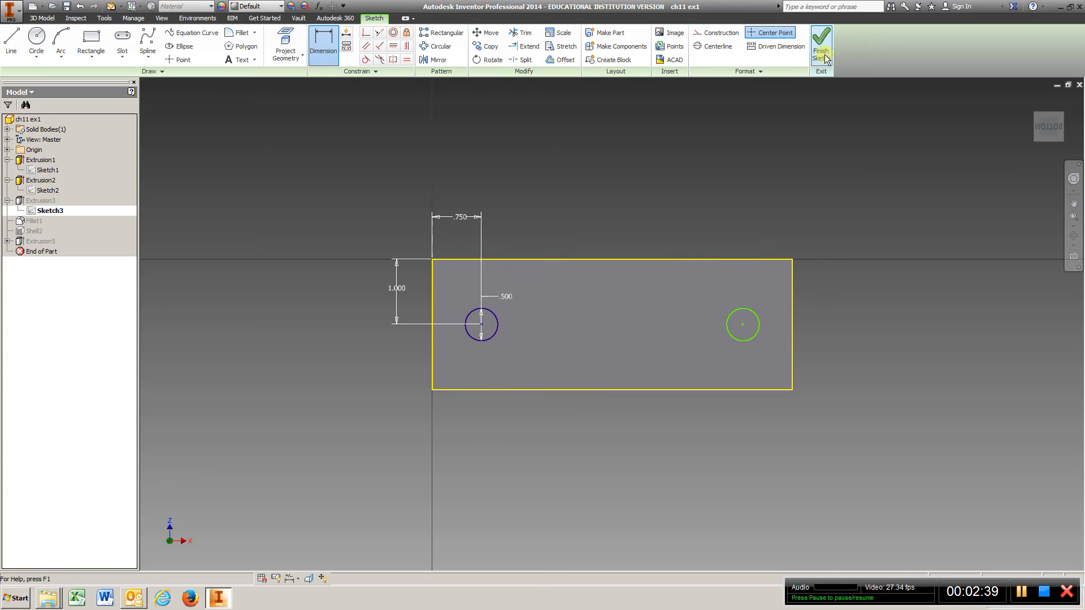
pyautogui.click(820, 45)
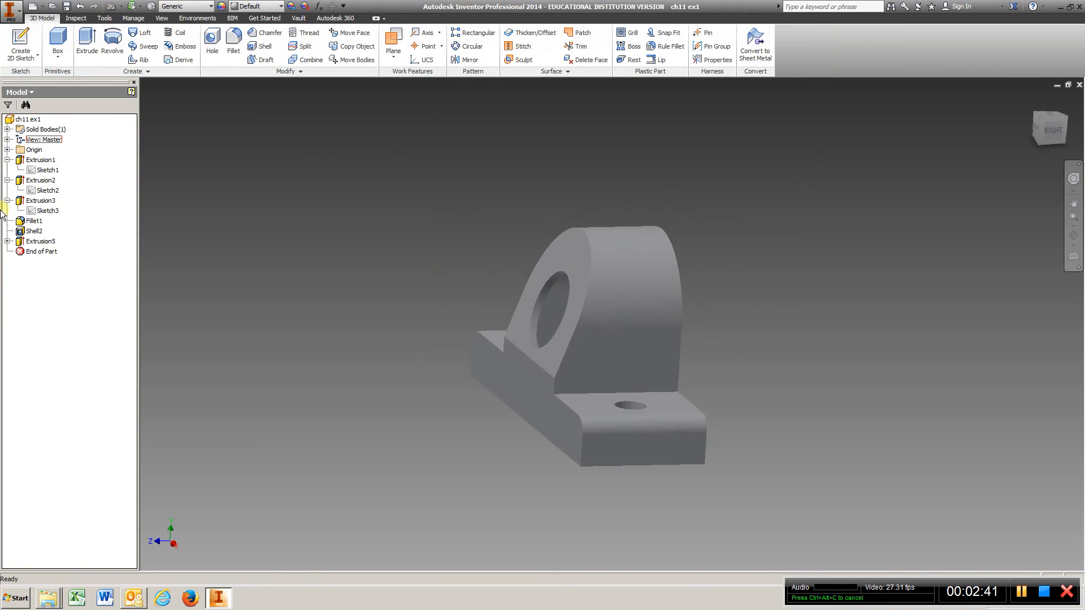
pyautogui.click(40, 201)
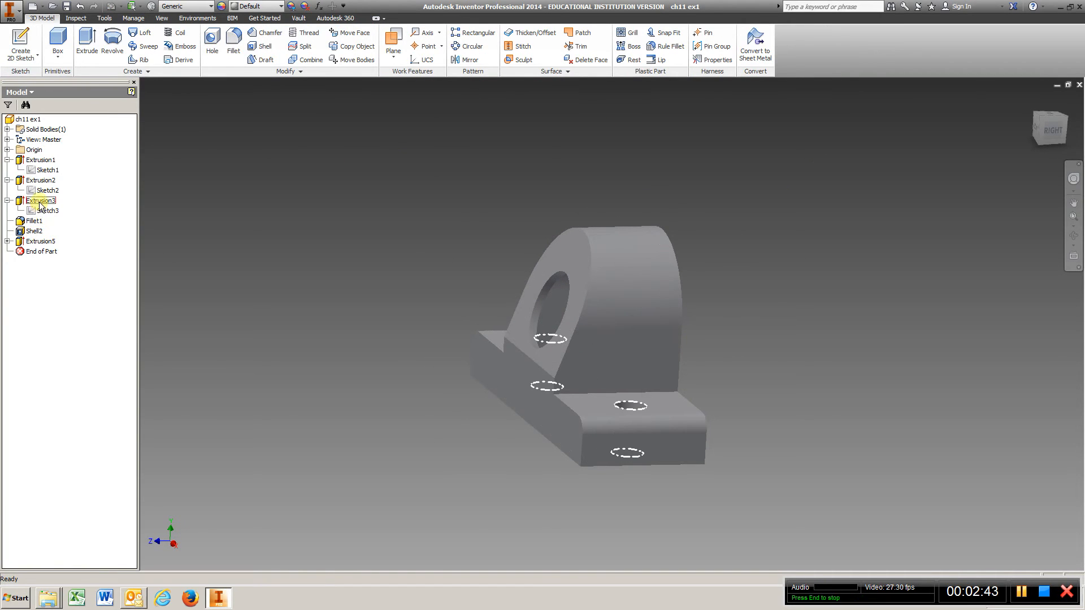
pyautogui.rightClick(40, 201)
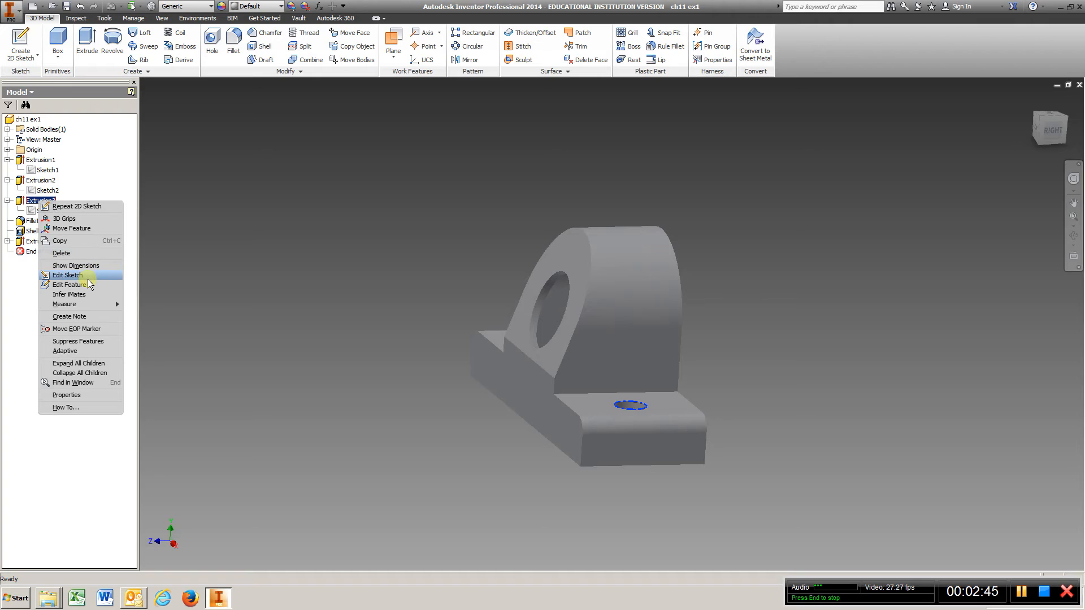
pyautogui.moveTo(67, 285)
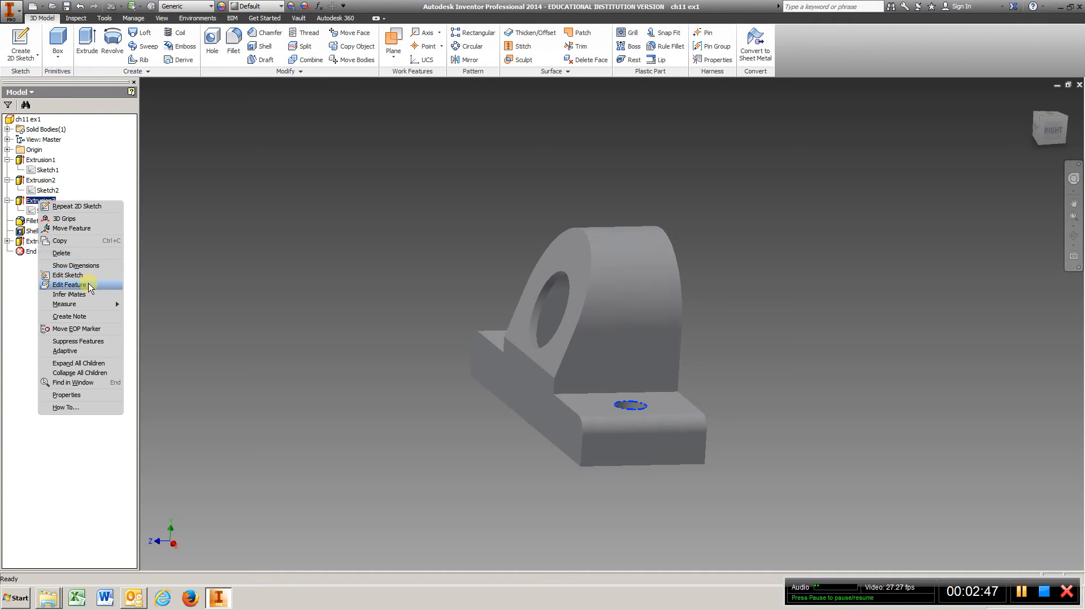
pyautogui.click(68, 285)
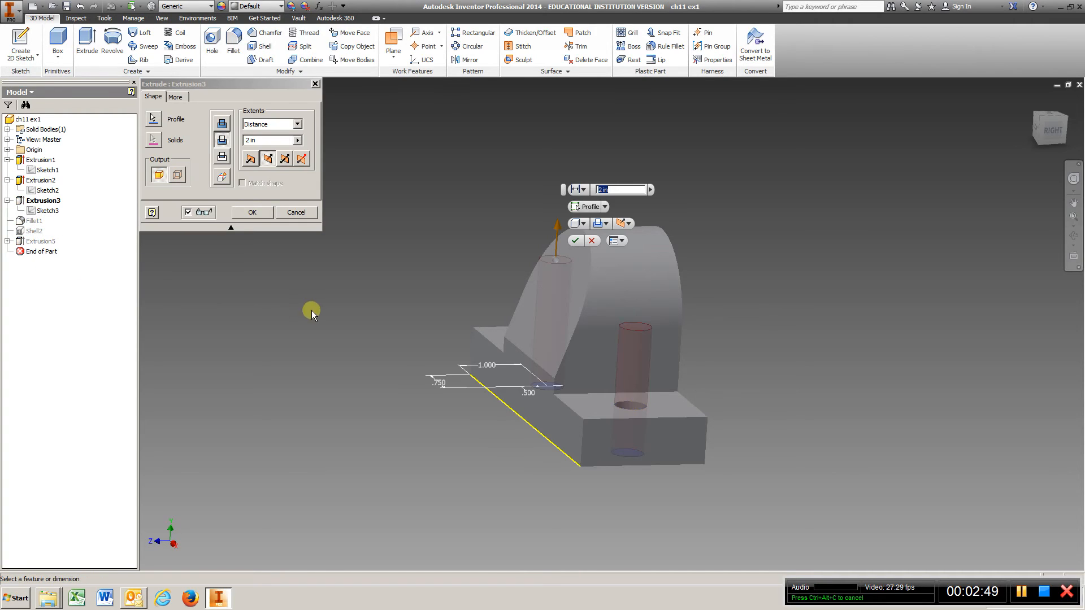
pyautogui.moveTo(353, 242)
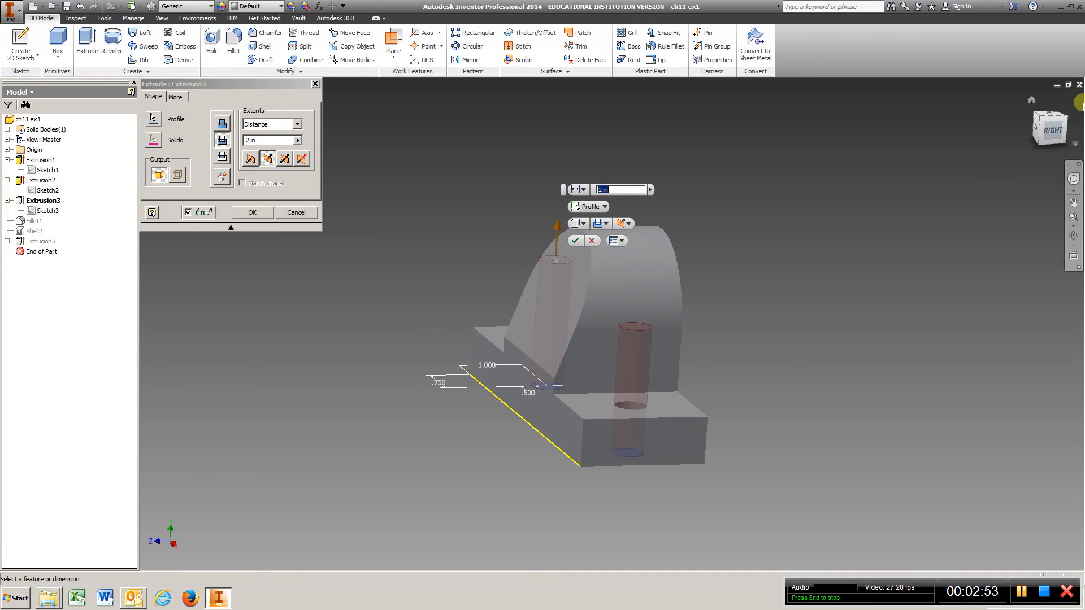
pyautogui.click(251, 211)
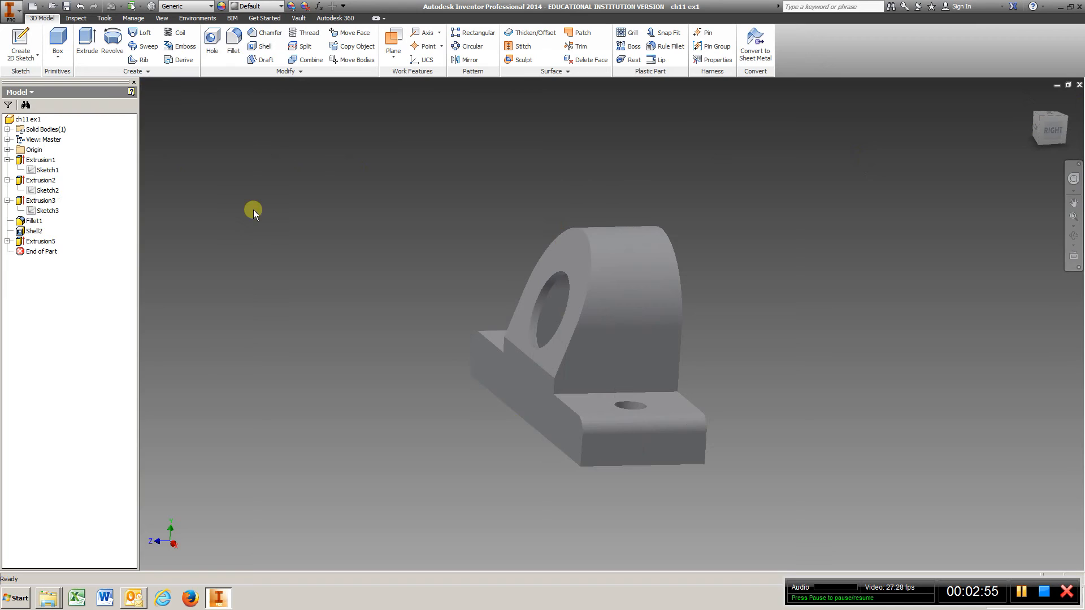
pyautogui.click(34, 220)
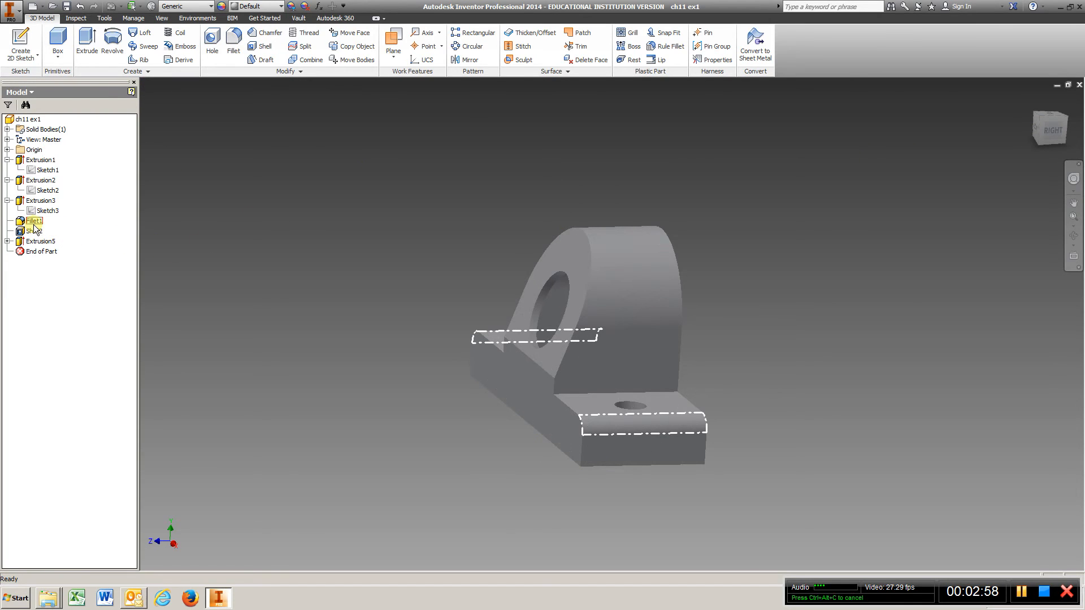
pyautogui.rightClick(34, 220)
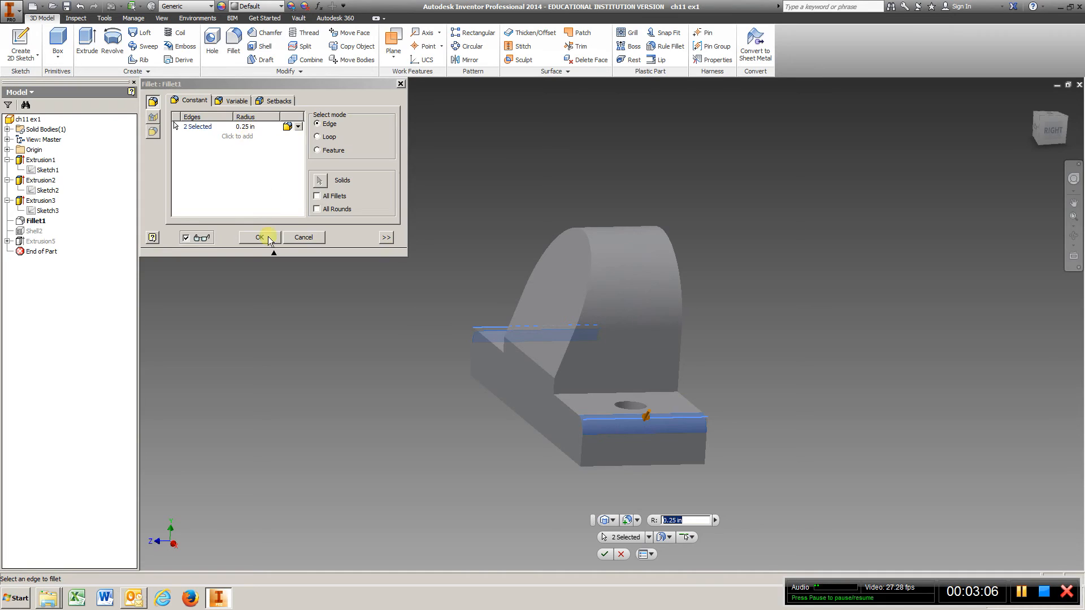
pyautogui.click(259, 237)
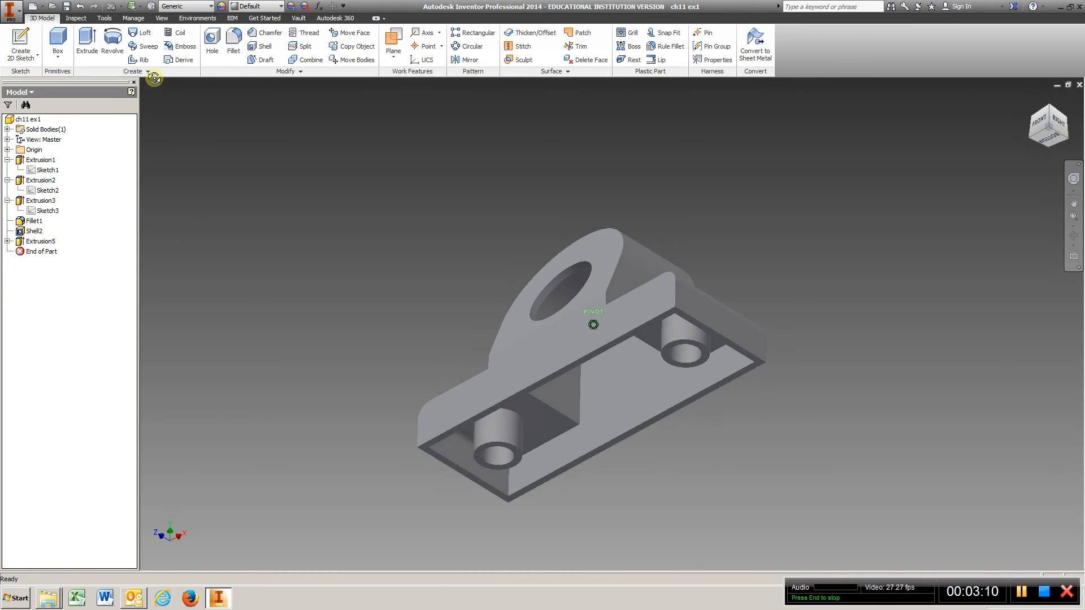
pyautogui.click(32, 230)
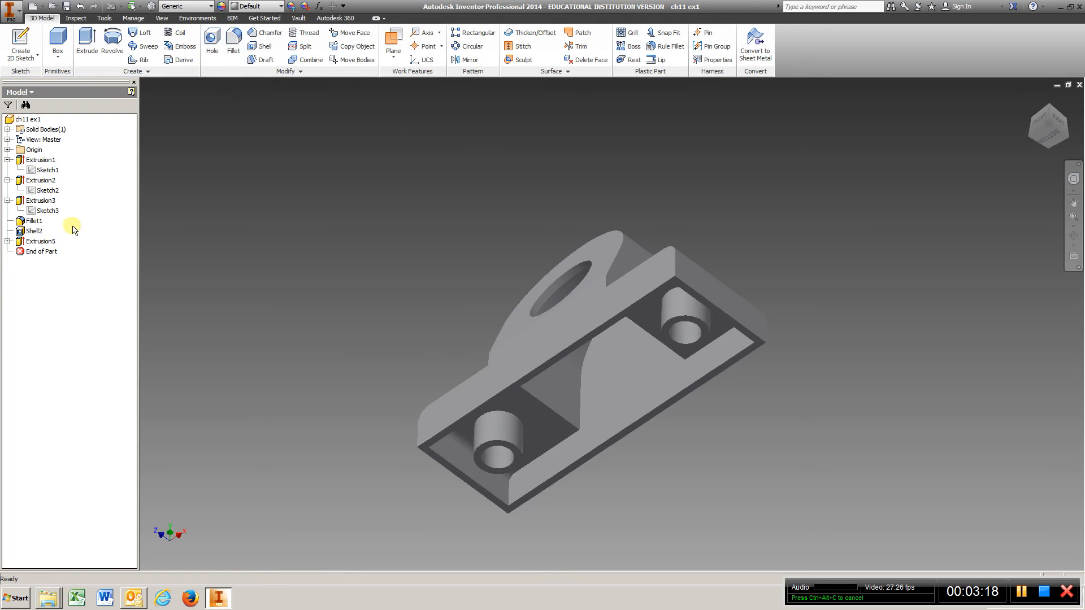
pyautogui.rightClick(33, 230)
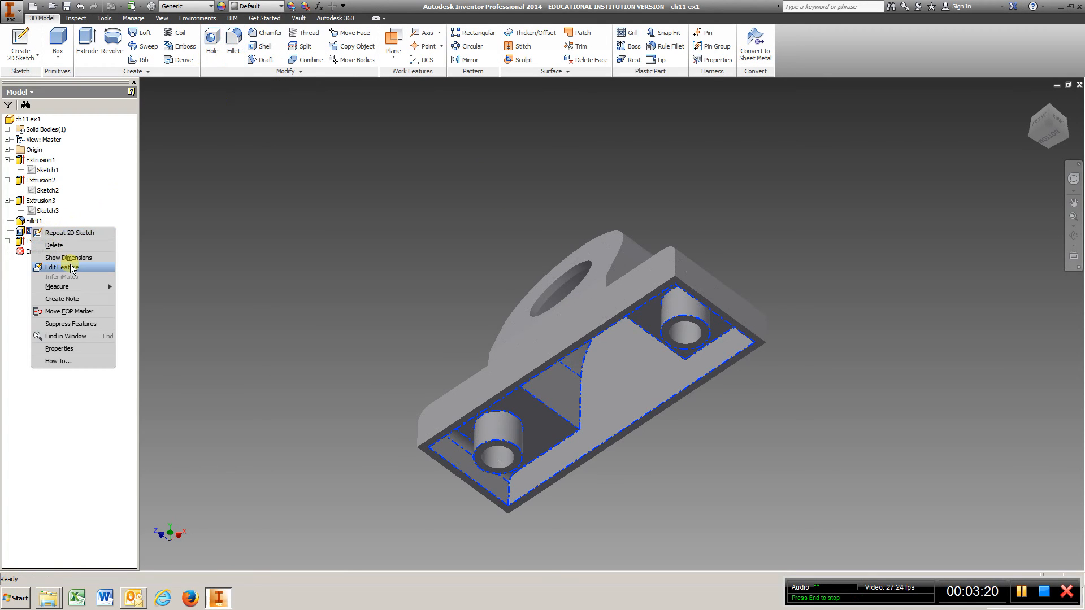
pyautogui.click(58, 268)
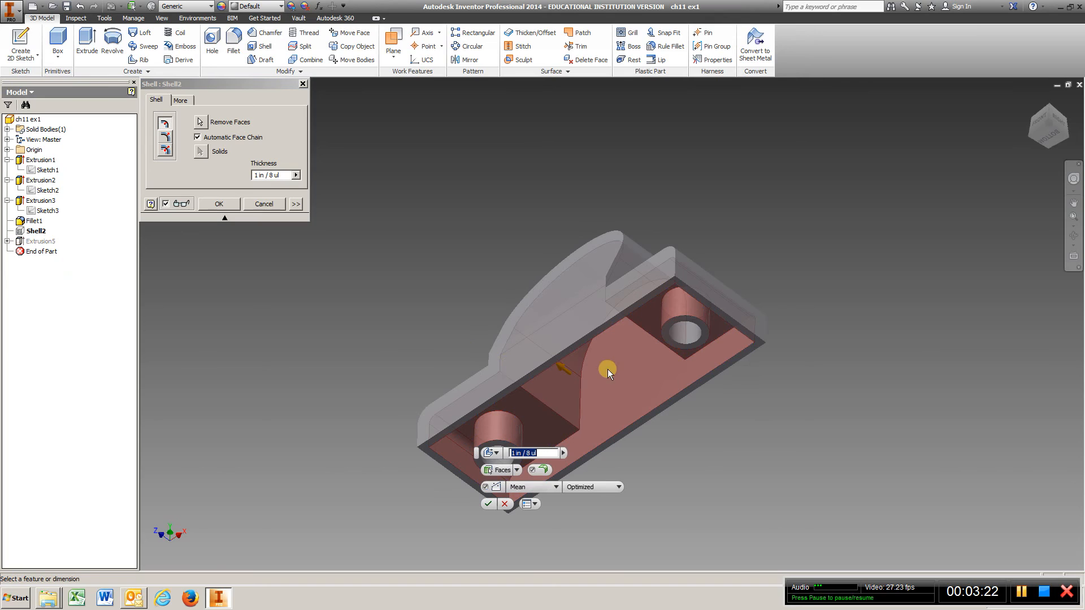
pyautogui.moveTo(605, 386)
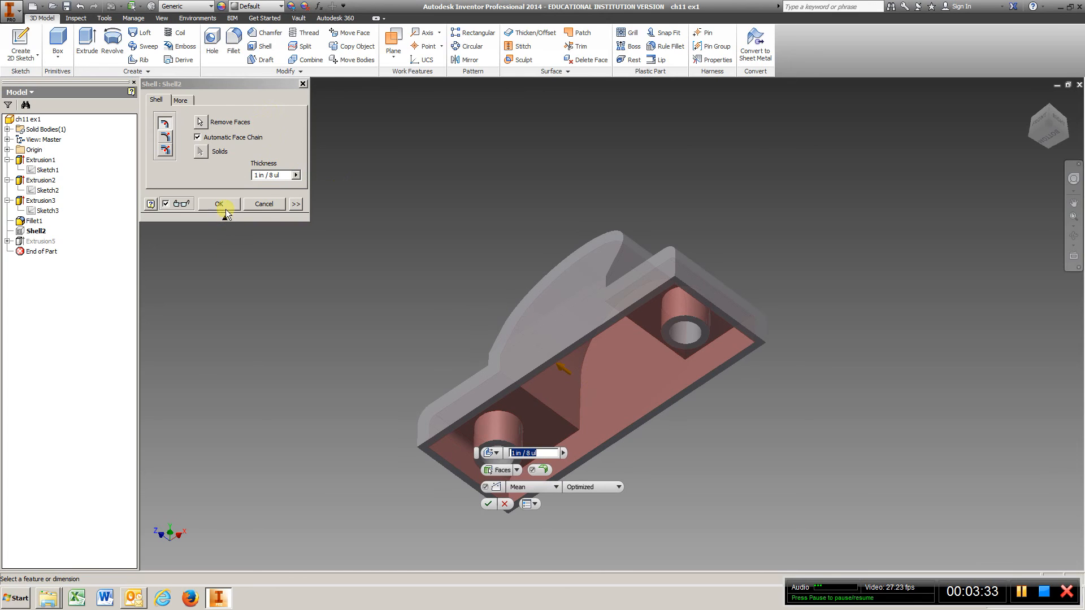
pyautogui.click(218, 203)
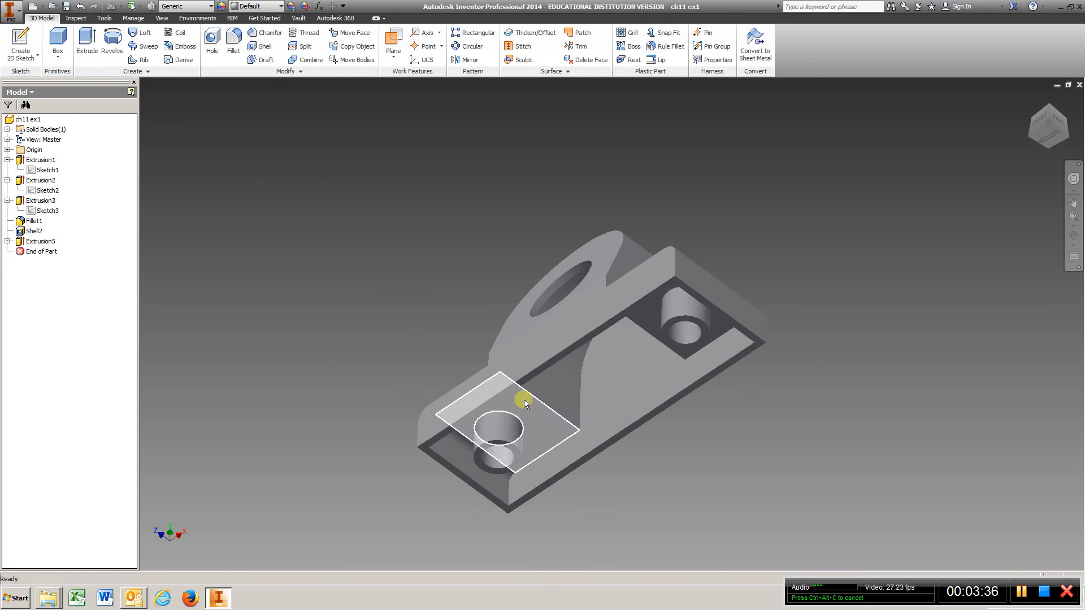
pyautogui.click(41, 240)
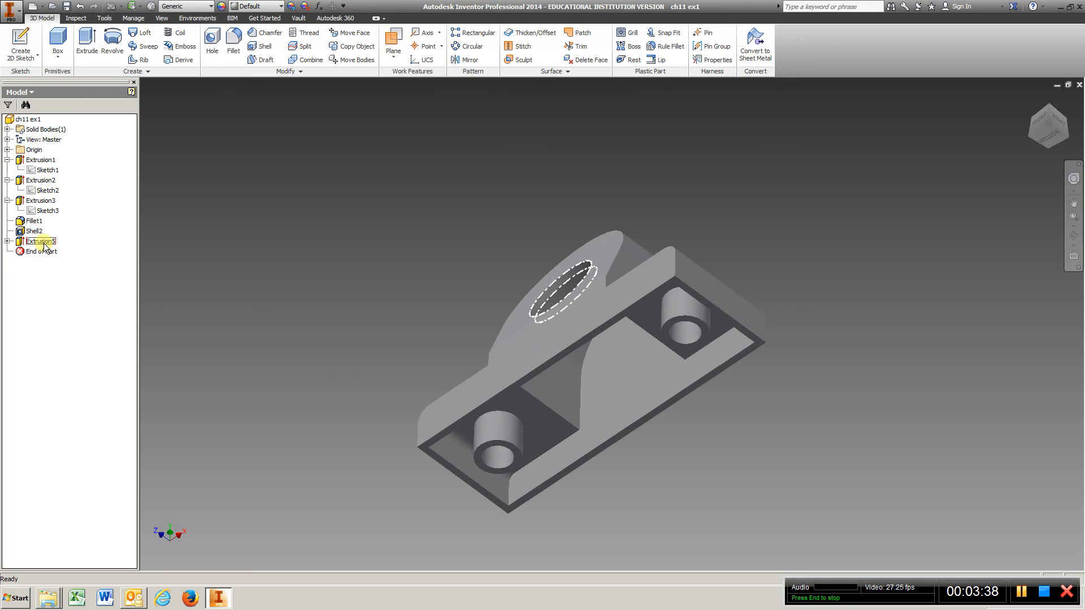
pyautogui.click(40, 241)
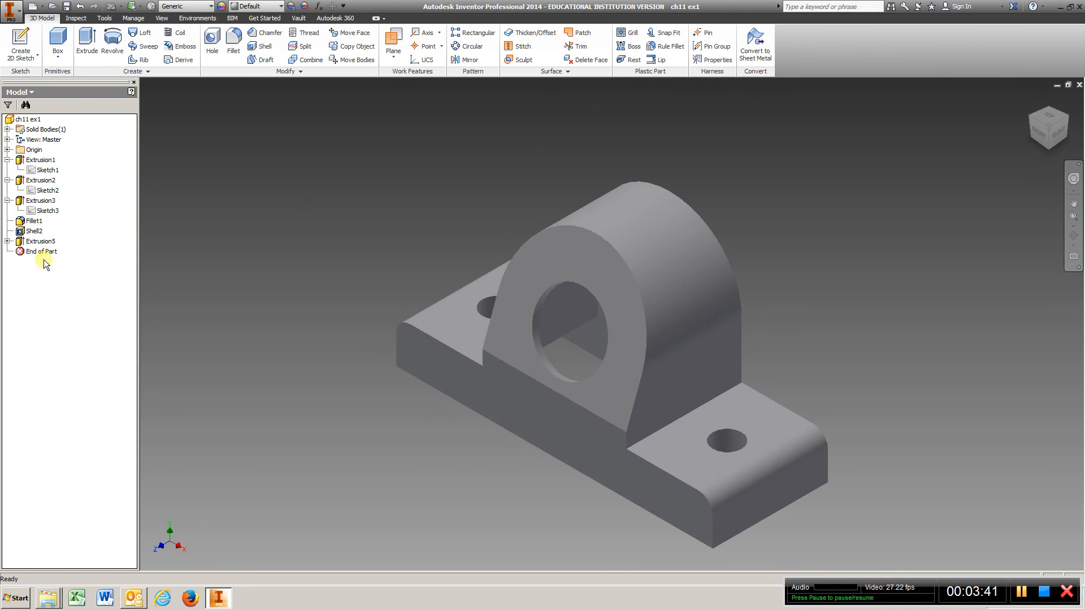
pyautogui.rightClick(40, 240)
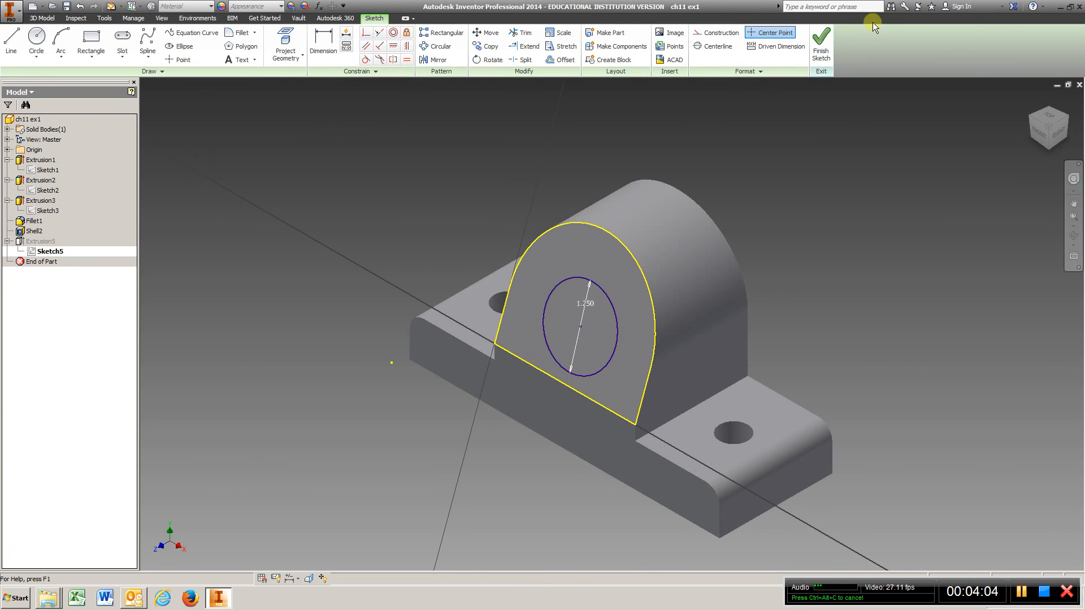
pyautogui.click(821, 42)
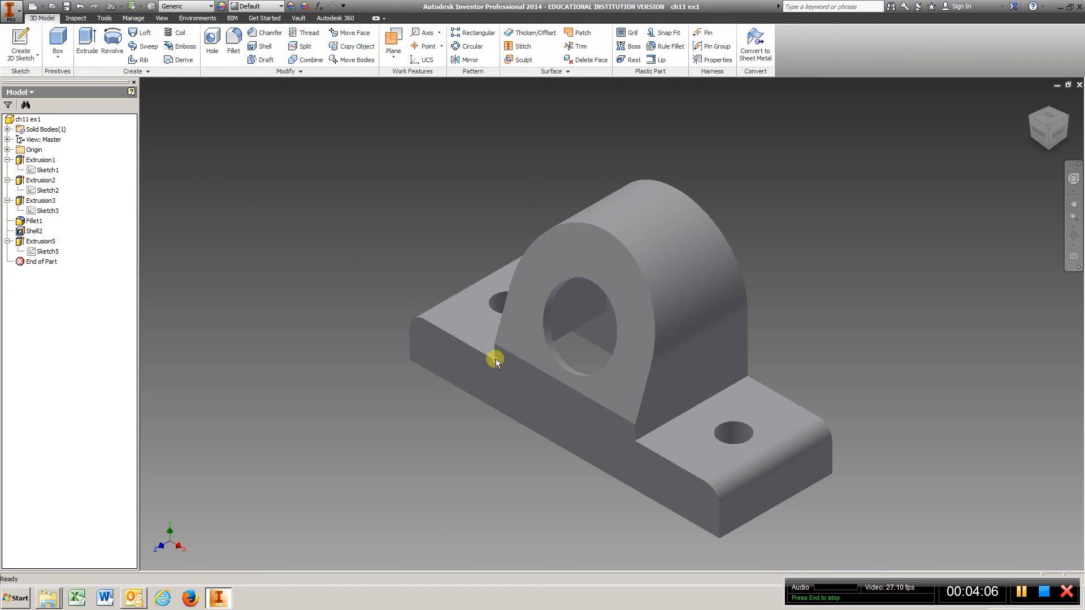